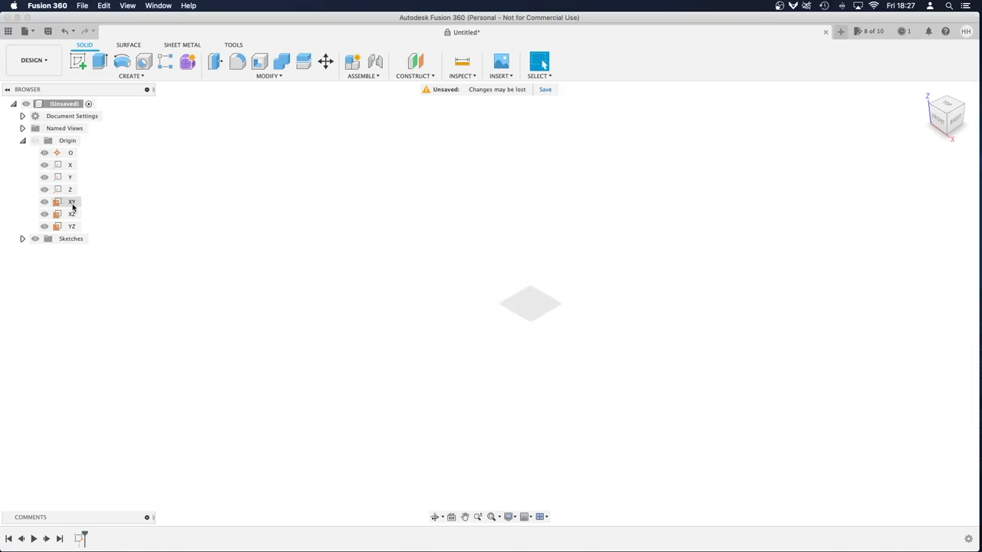
Step: Select the XY origin plane in the Browser
{"action": "left_click", "coordinate": [71, 202]}
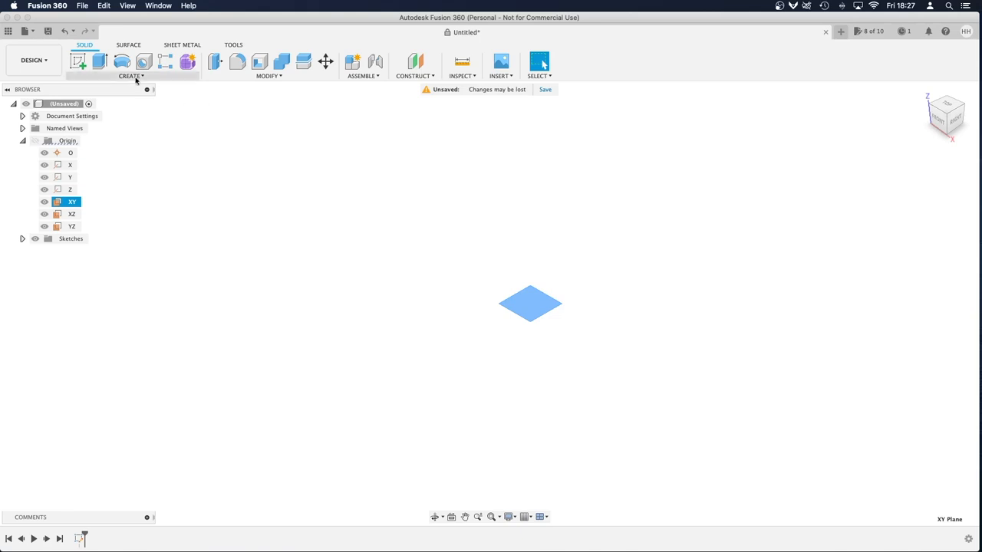
{"action": "mouse_move", "coordinate": [135, 80]}
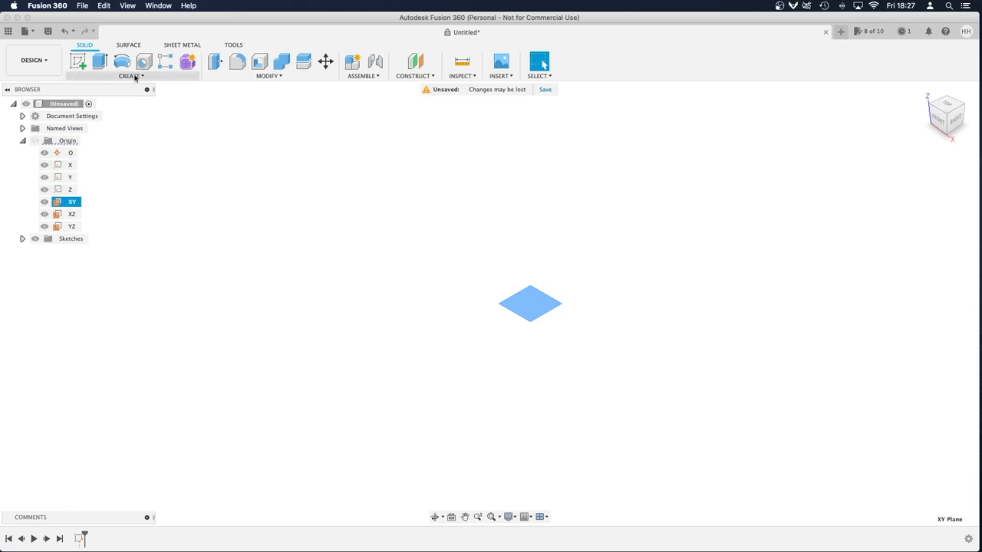
Step: Open the CREATE menu of solid features to reach the Coil tool
{"action": "left_click", "coordinate": [131, 76]}
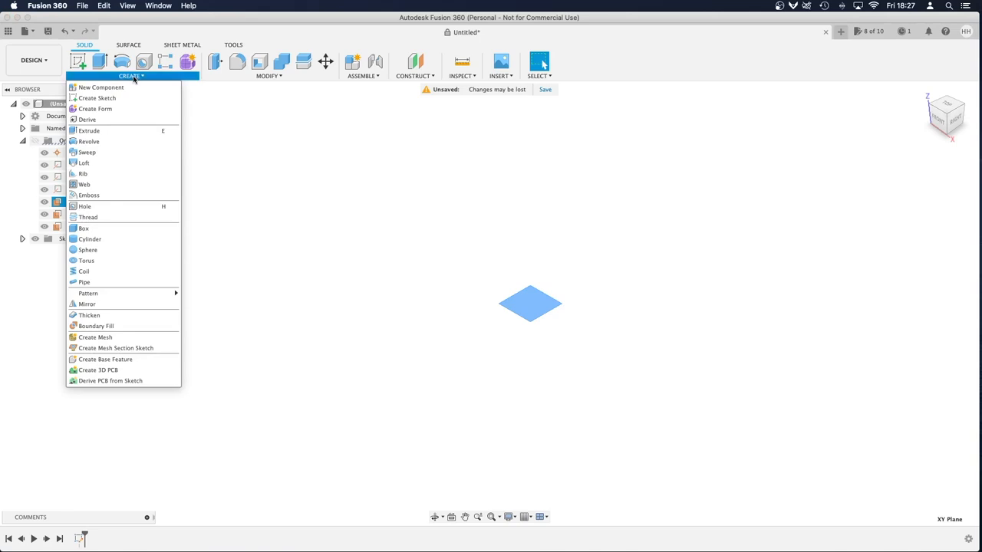
{"action": "mouse_move", "coordinate": [84, 271]}
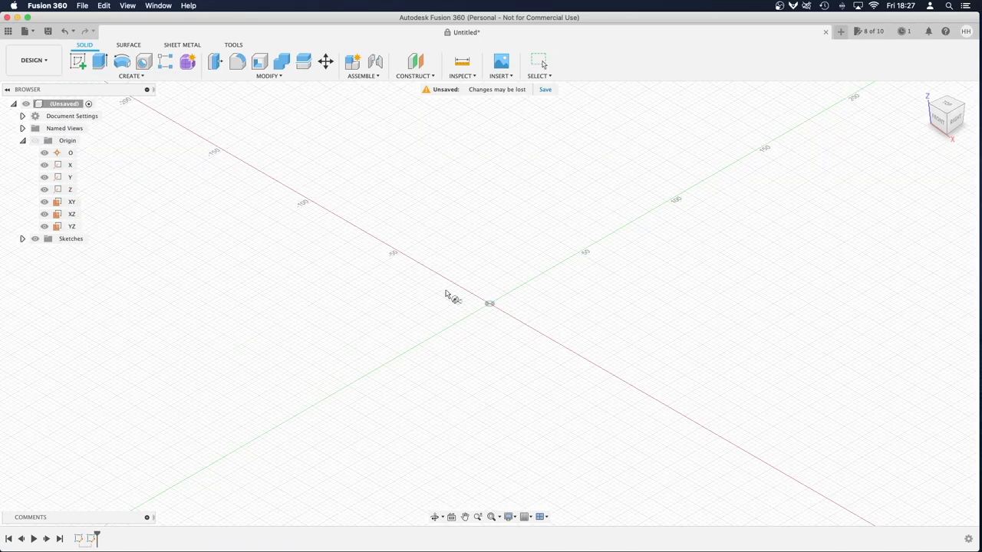
{"action": "mouse_move", "coordinate": [432, 242]}
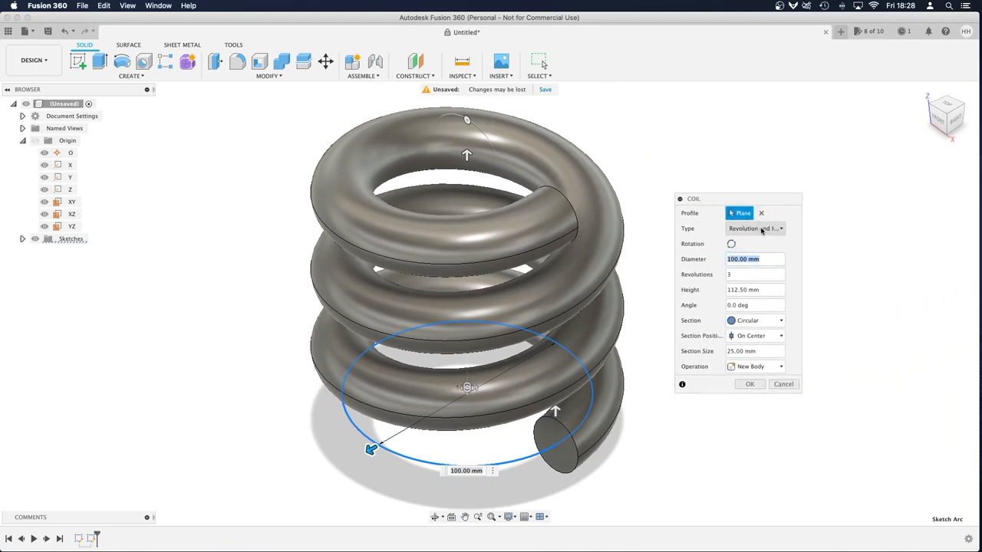
Step: Change the coil type to Spiral and set Revolutions to 4
{"action": "left_click", "coordinate": [755, 228]}
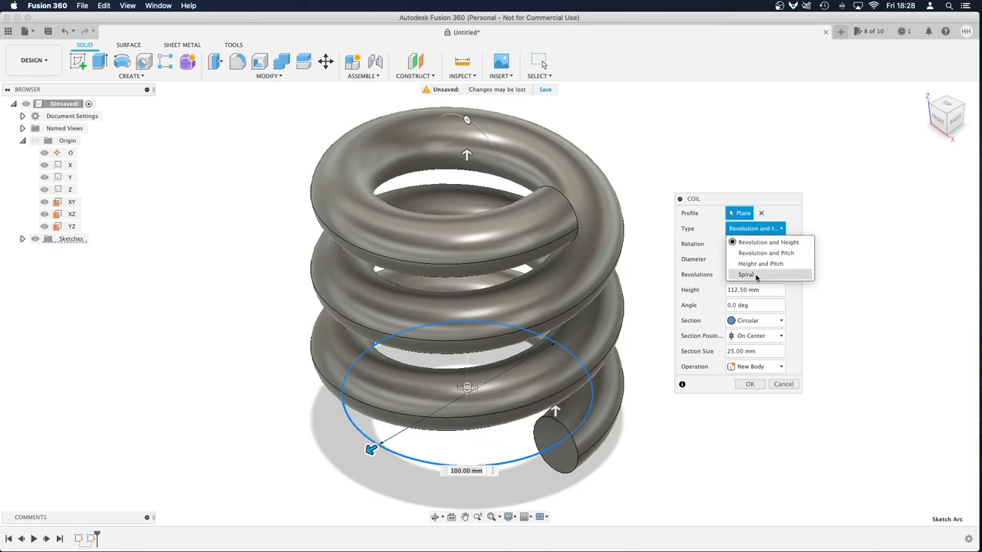
{"action": "left_click", "coordinate": [746, 275]}
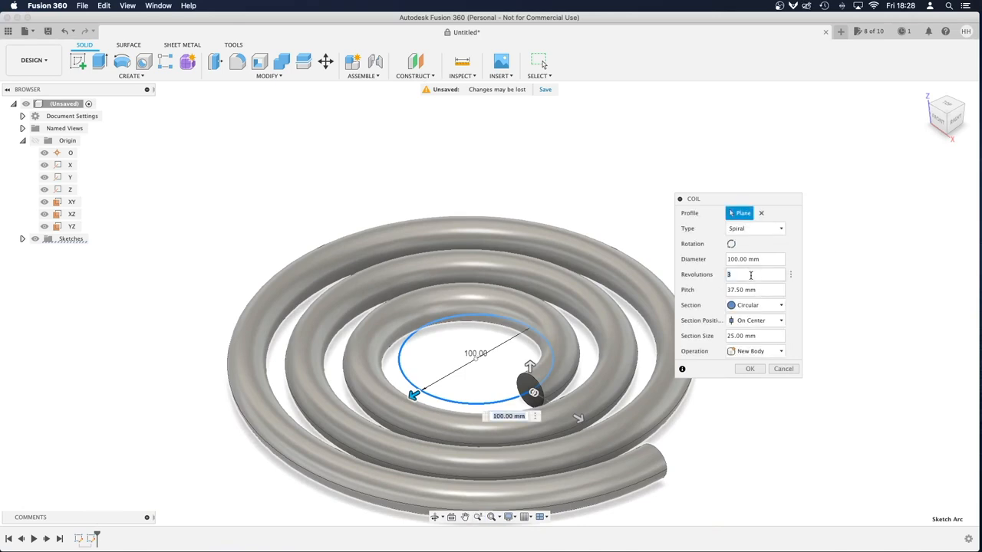
{"action": "type", "text": "5"}
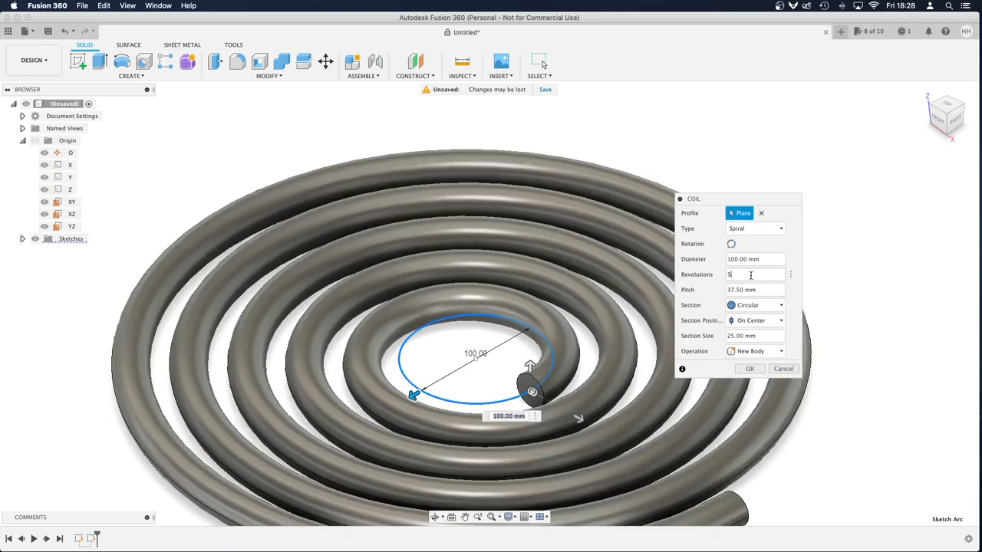
{"action": "type", "text": "4"}
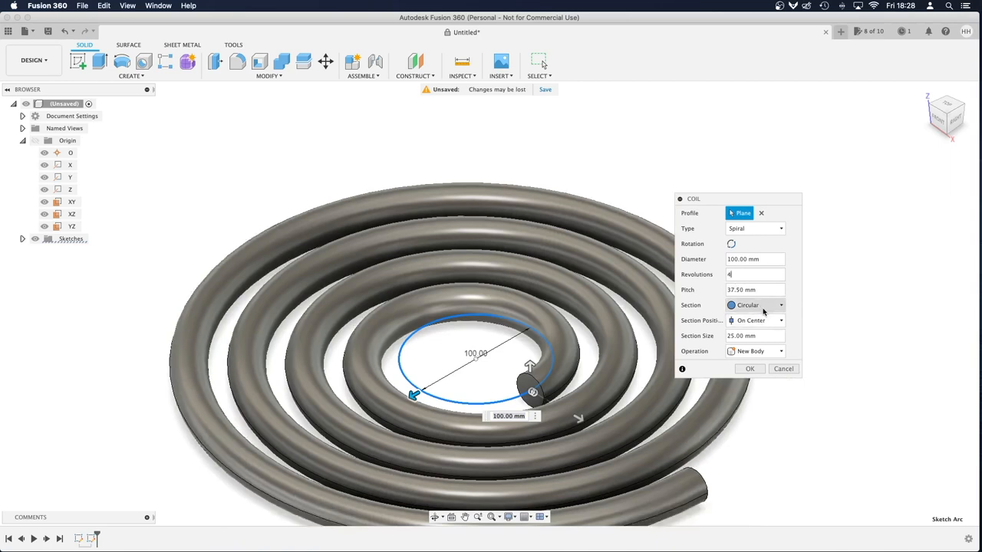
Step: Give the spiral a 10 mm square section positioned outside and create the body
{"action": "left_click", "coordinate": [756, 305]}
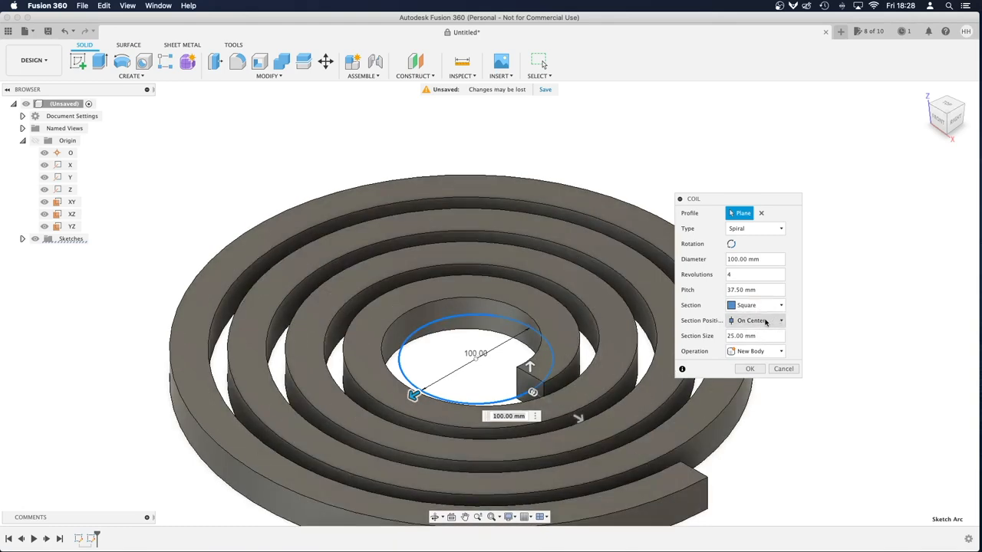
{"action": "left_click", "coordinate": [778, 320]}
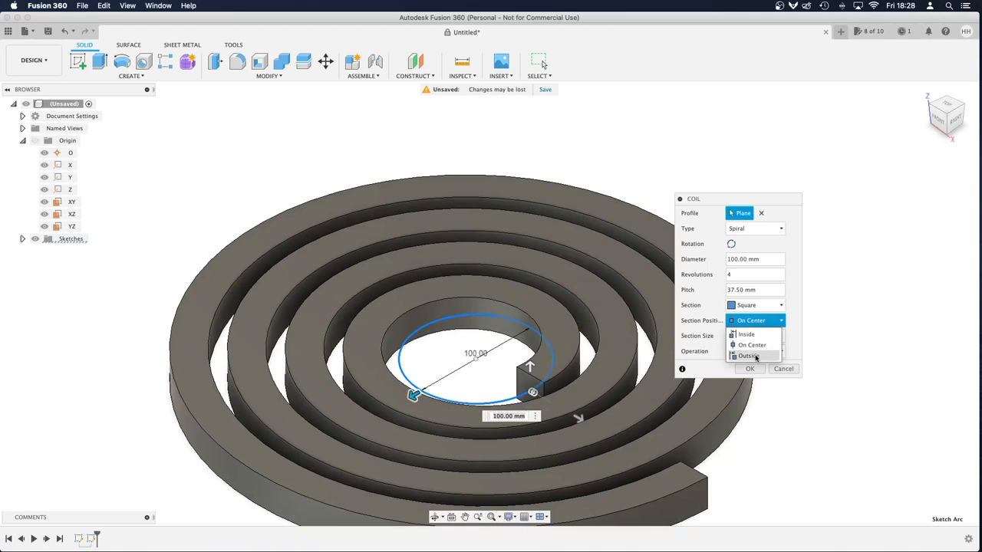
{"action": "left_click", "coordinate": [749, 355]}
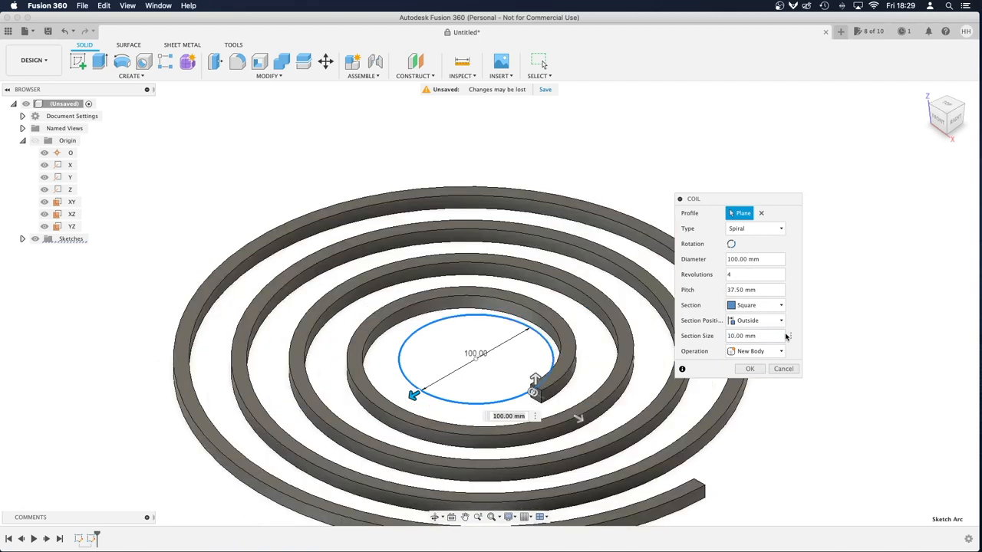
{"action": "left_click", "coordinate": [749, 369]}
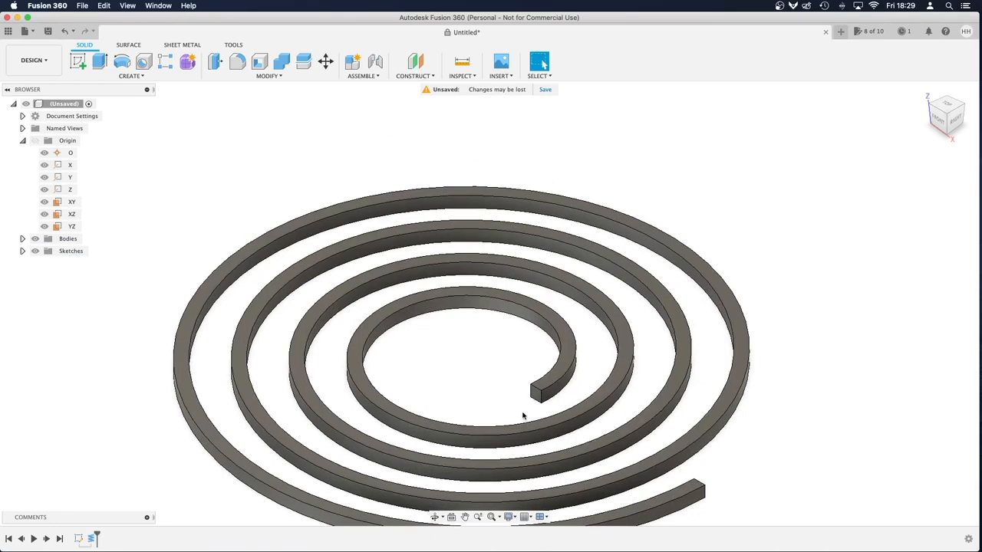
{"action": "mouse_move", "coordinate": [538, 404]}
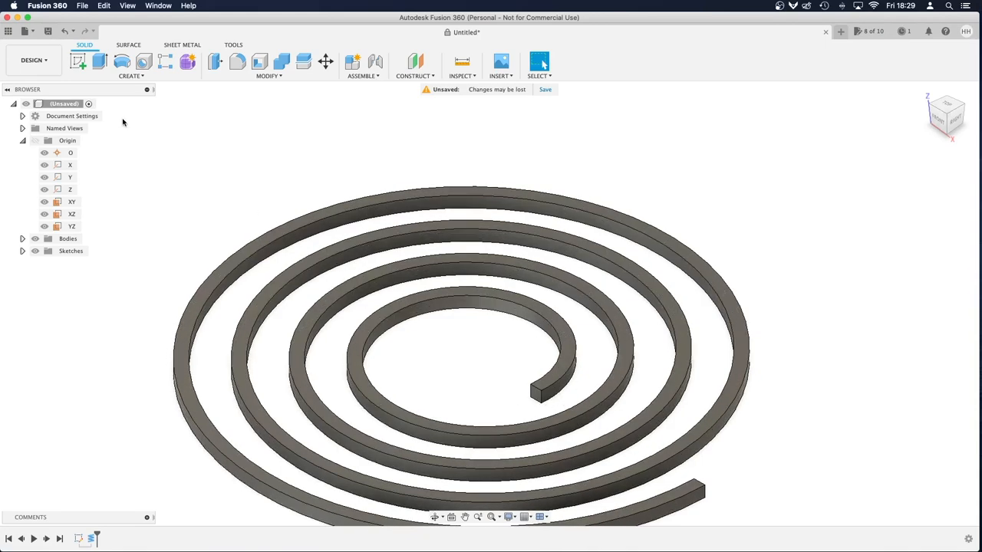
{"action": "mouse_move", "coordinate": [528, 253]}
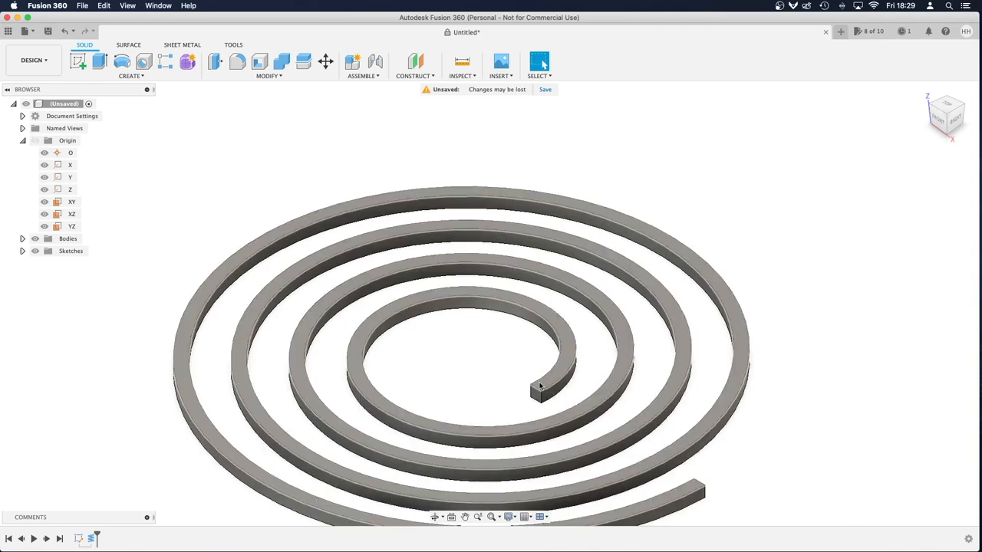
Step: Select the flat top face of the spiral body
{"action": "left_click", "coordinate": [503, 332]}
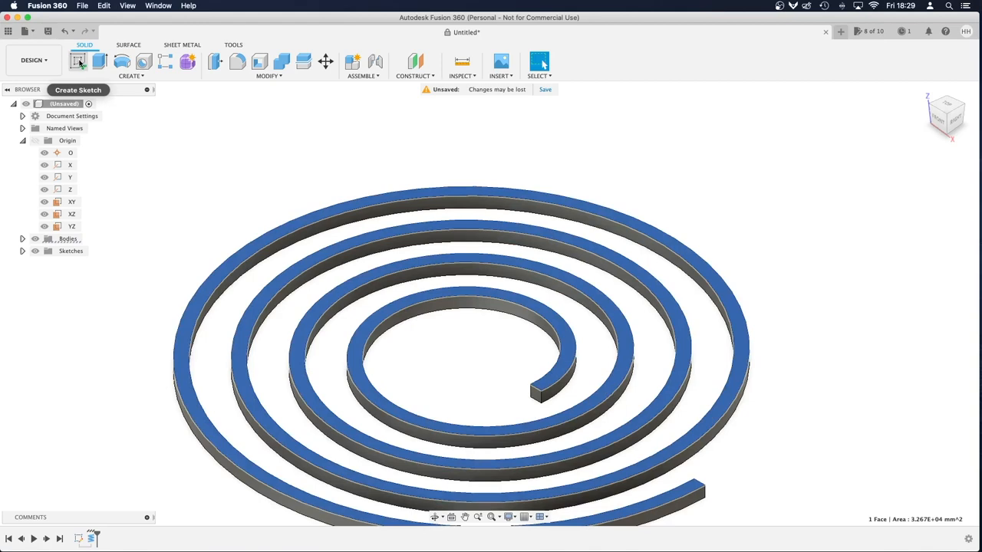
Step: Sketch rectangles at the inner and outer spiral ends and select both lug profiles
{"action": "left_click", "coordinate": [78, 61]}
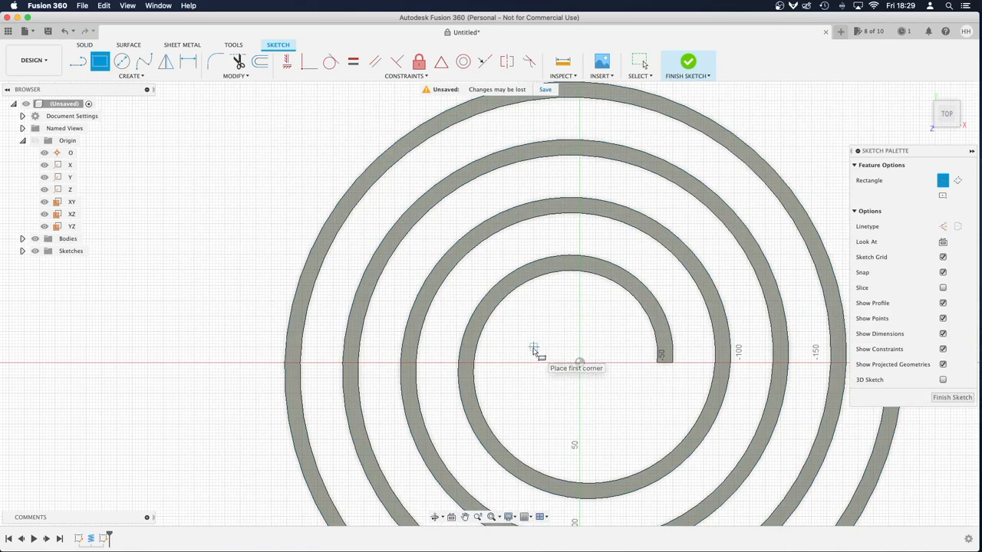
{"action": "left_click_drag", "start_coordinate": [533, 348], "coordinate": [673, 376]}
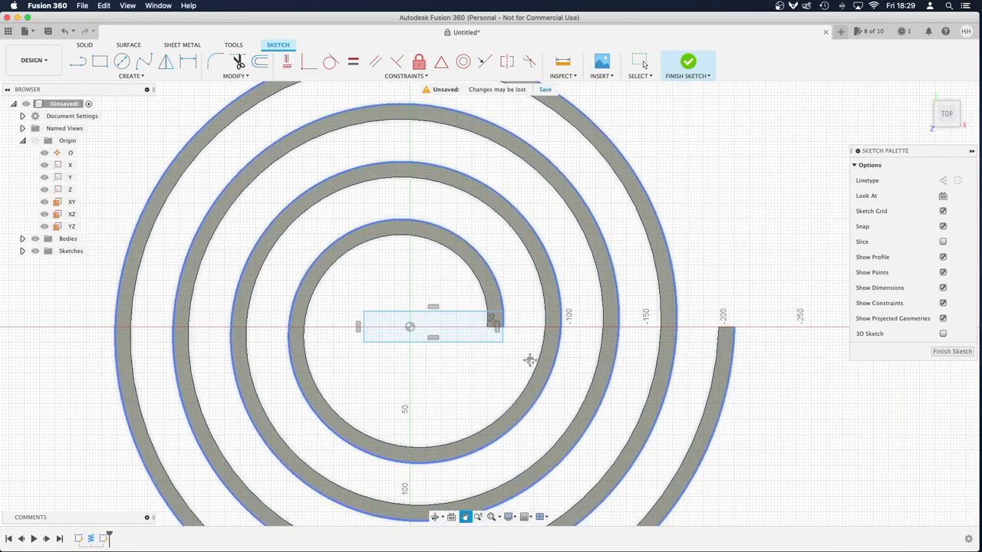
{"action": "mouse_move", "coordinate": [99, 62]}
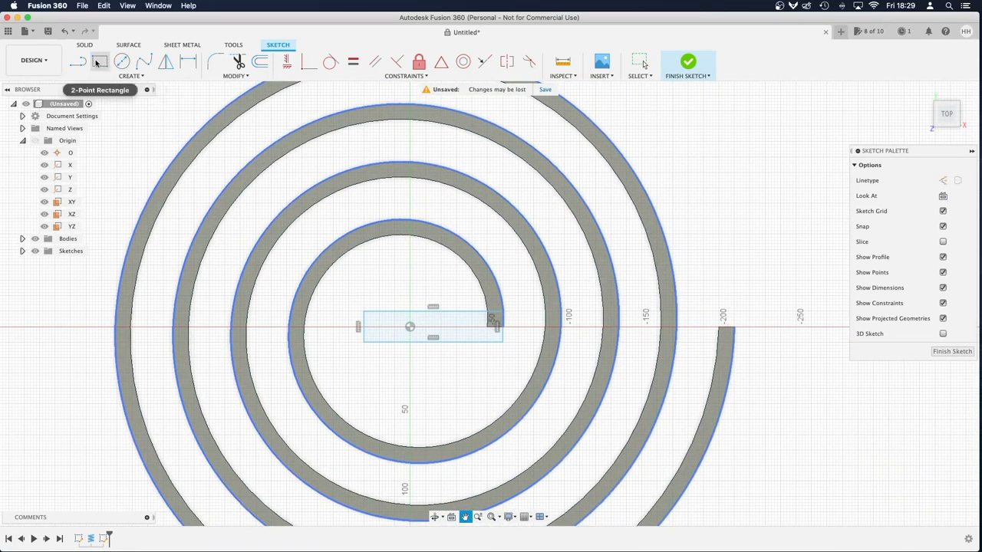
{"action": "left_click", "coordinate": [100, 61]}
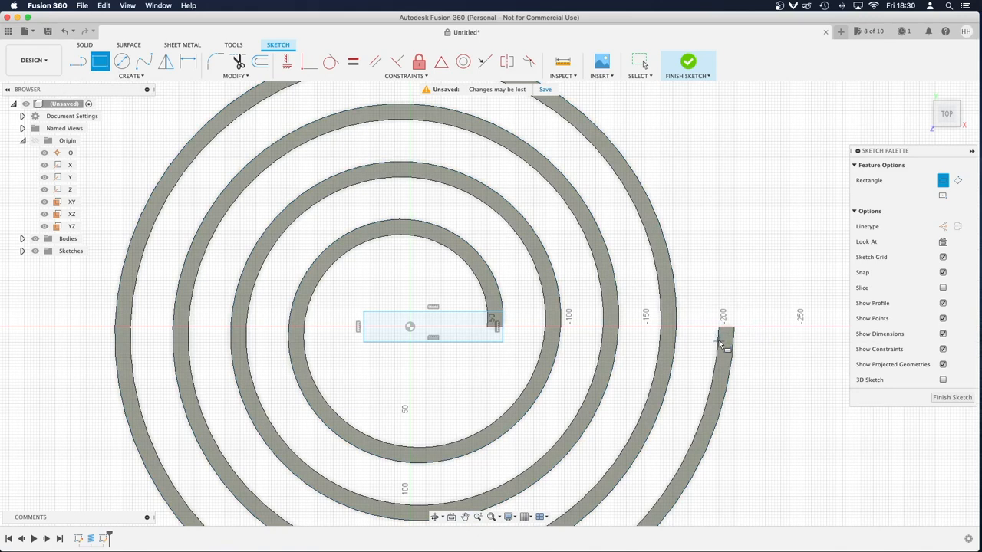
{"action": "mouse_move", "coordinate": [720, 331]}
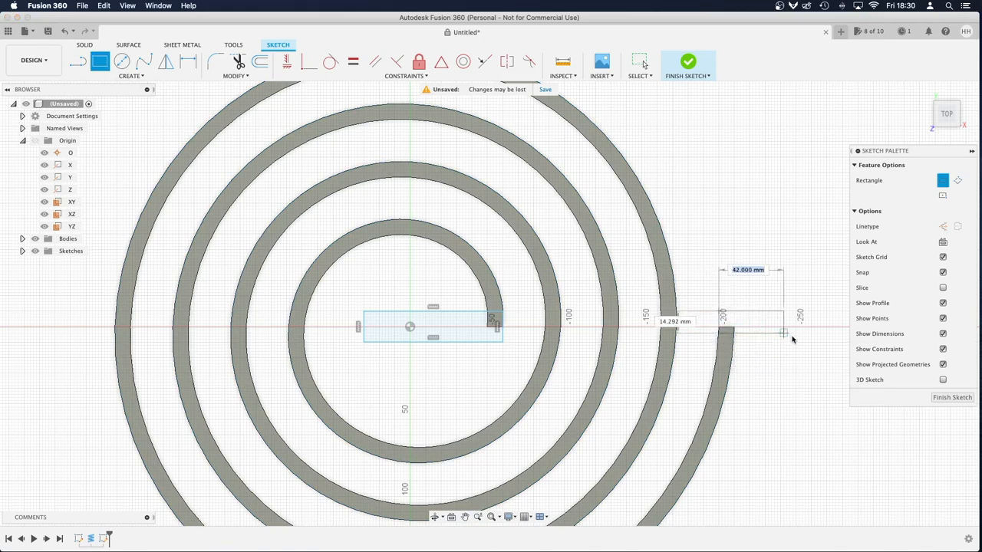
{"action": "mouse_move", "coordinate": [781, 346]}
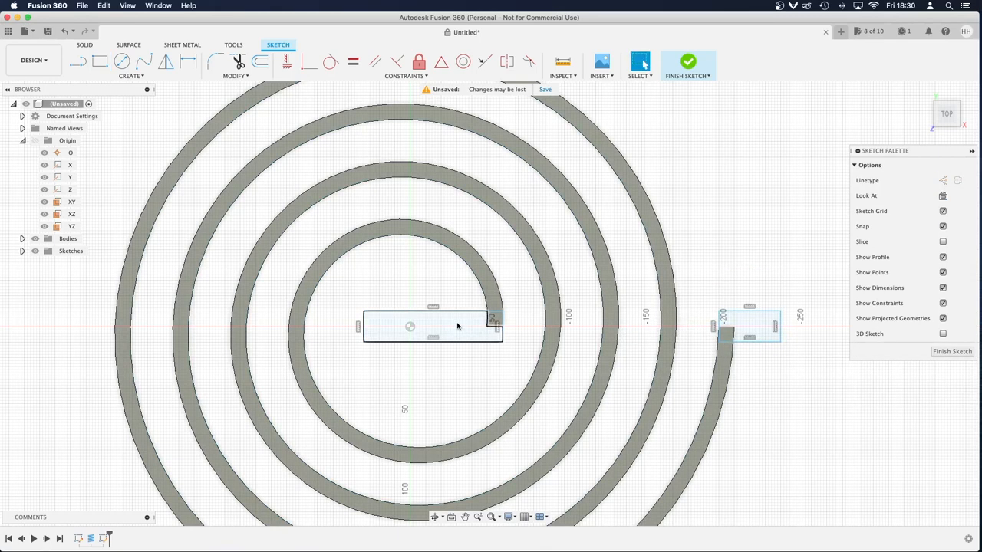
{"action": "left_click", "coordinate": [433, 326]}
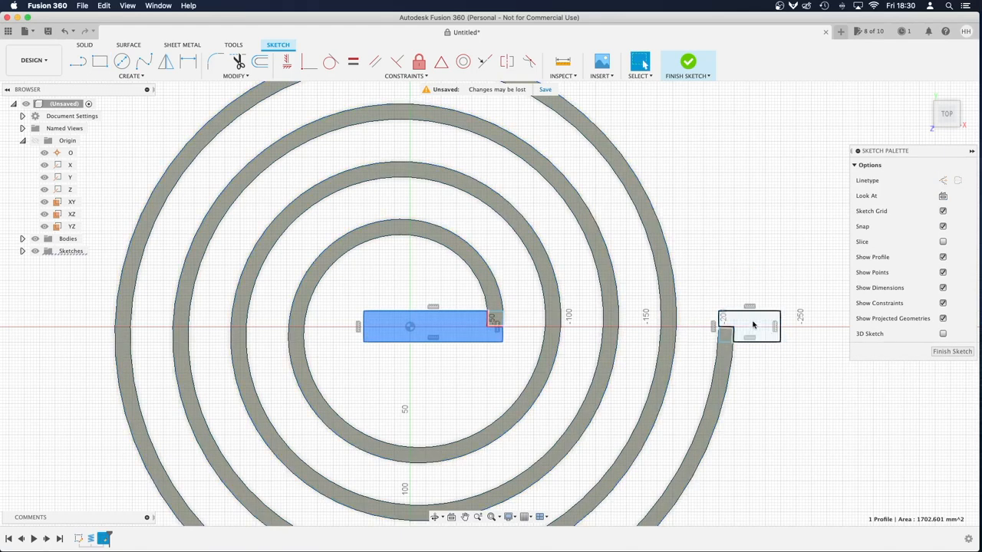
{"action": "left_click", "coordinate": [752, 326]}
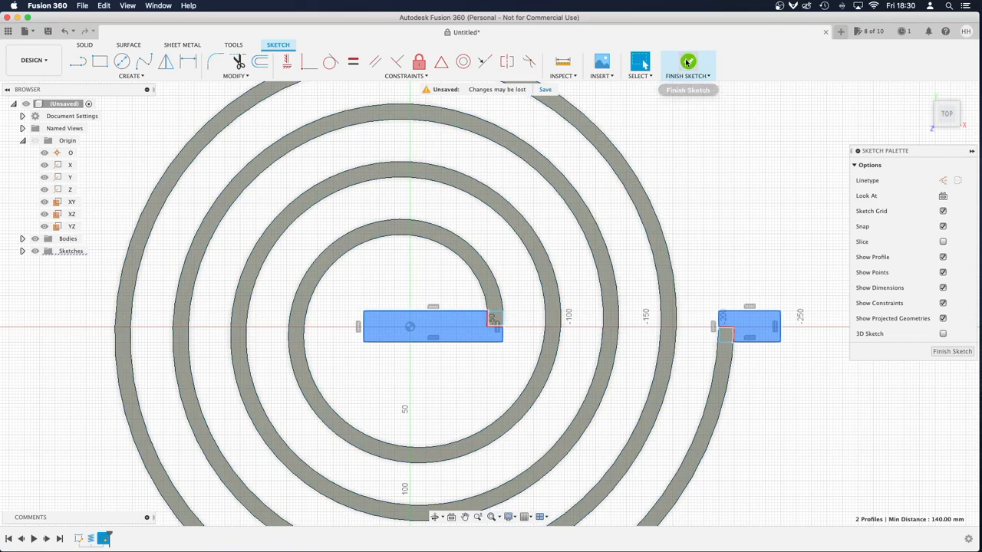
Step: Finish the sketch and extrude both lug profiles -10 mm, joined to the spiral
{"action": "left_click", "coordinate": [688, 65]}
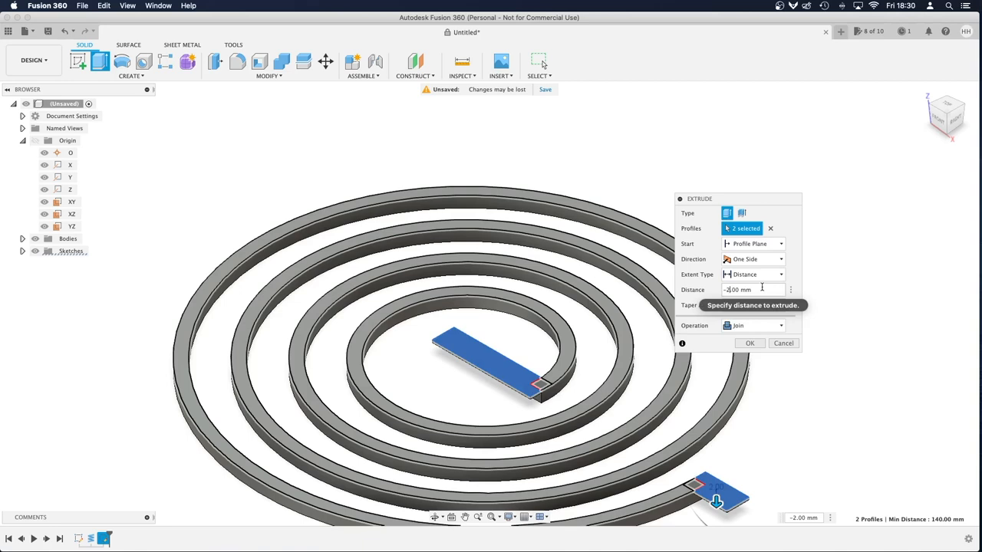
{"action": "type", "text": "20.00 mm"}
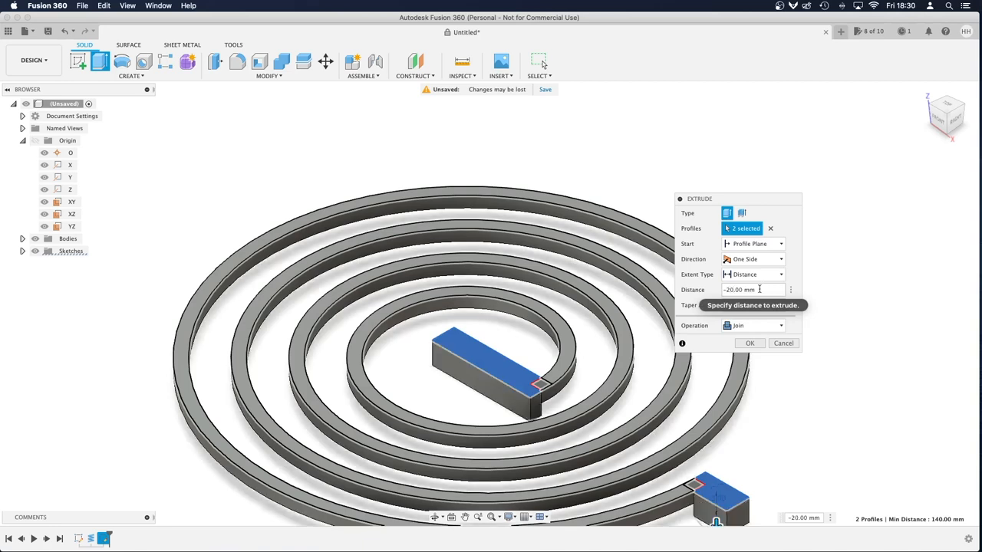
{"action": "type", "text": "-10.00 mm"}
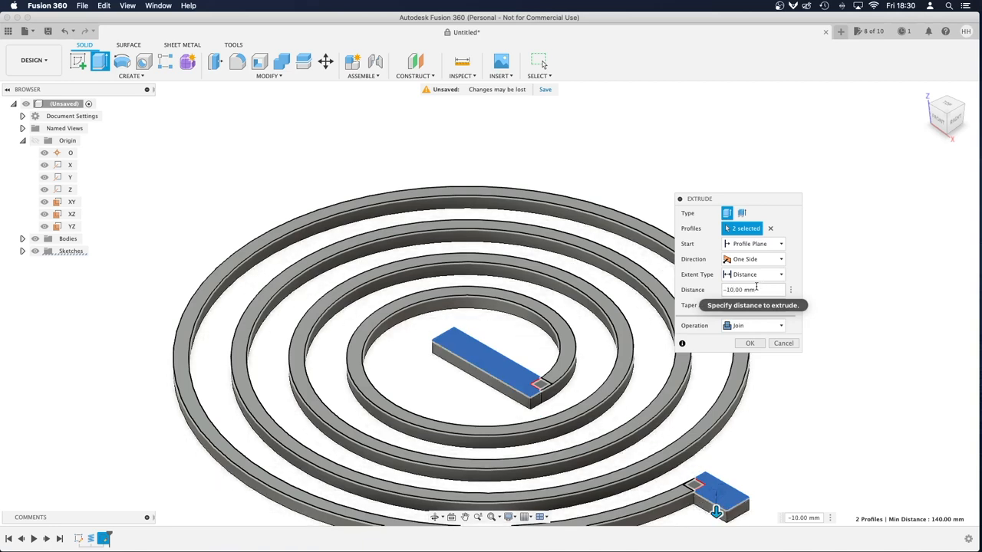
{"action": "left_click", "coordinate": [749, 343]}
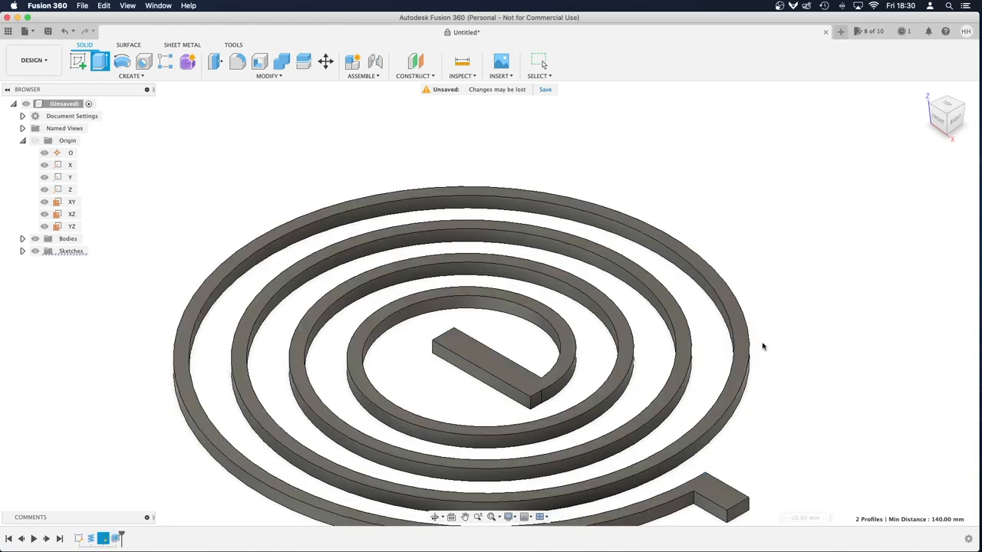
Step: Switch to the ViewCube's TOP view of the spring and its lugs
{"action": "left_click", "coordinate": [539, 62]}
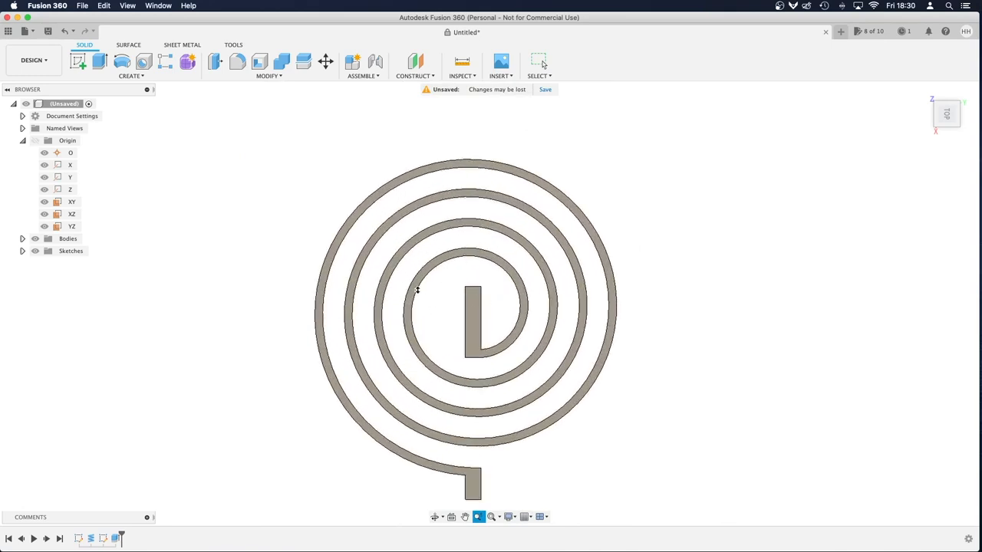
{"action": "mouse_move", "coordinate": [521, 219]}
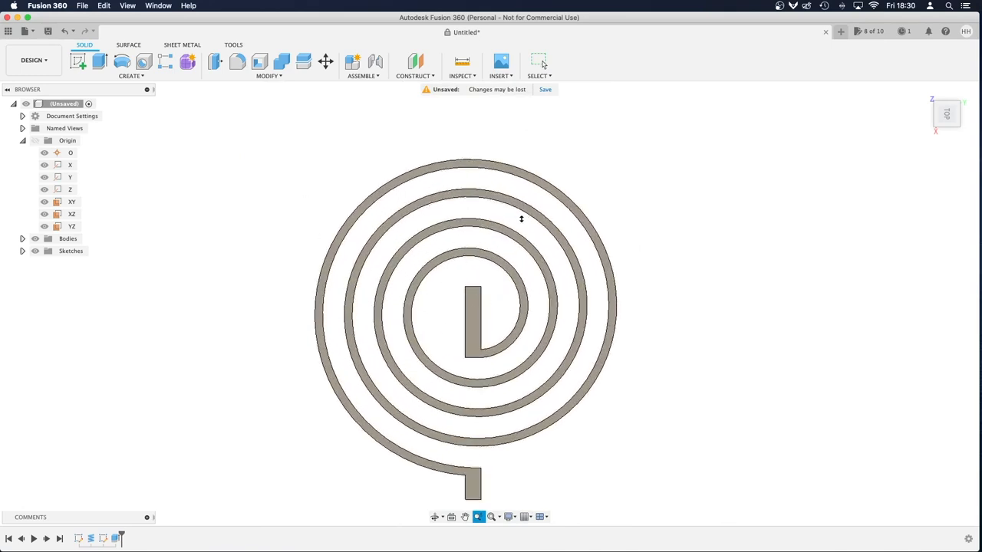
{"action": "mouse_move", "coordinate": [568, 370]}
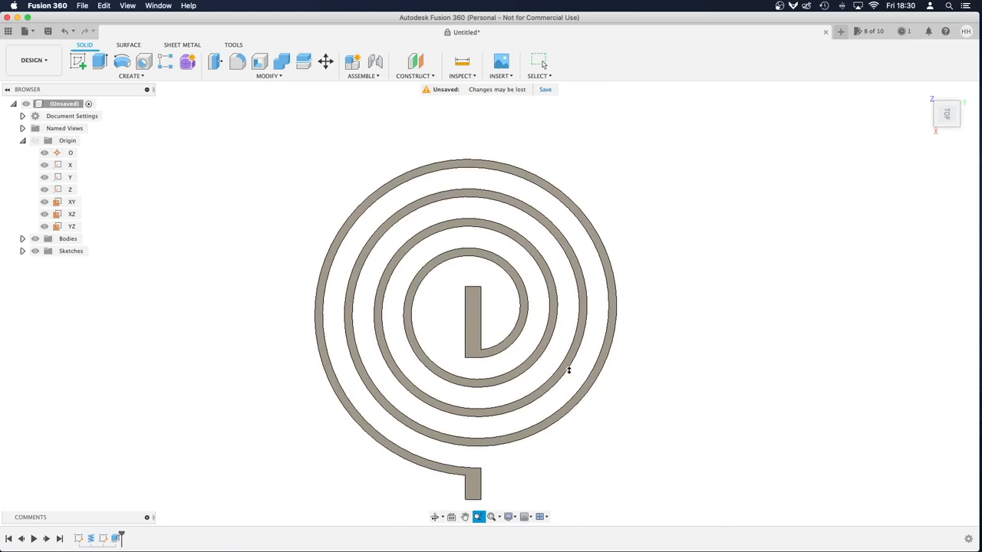